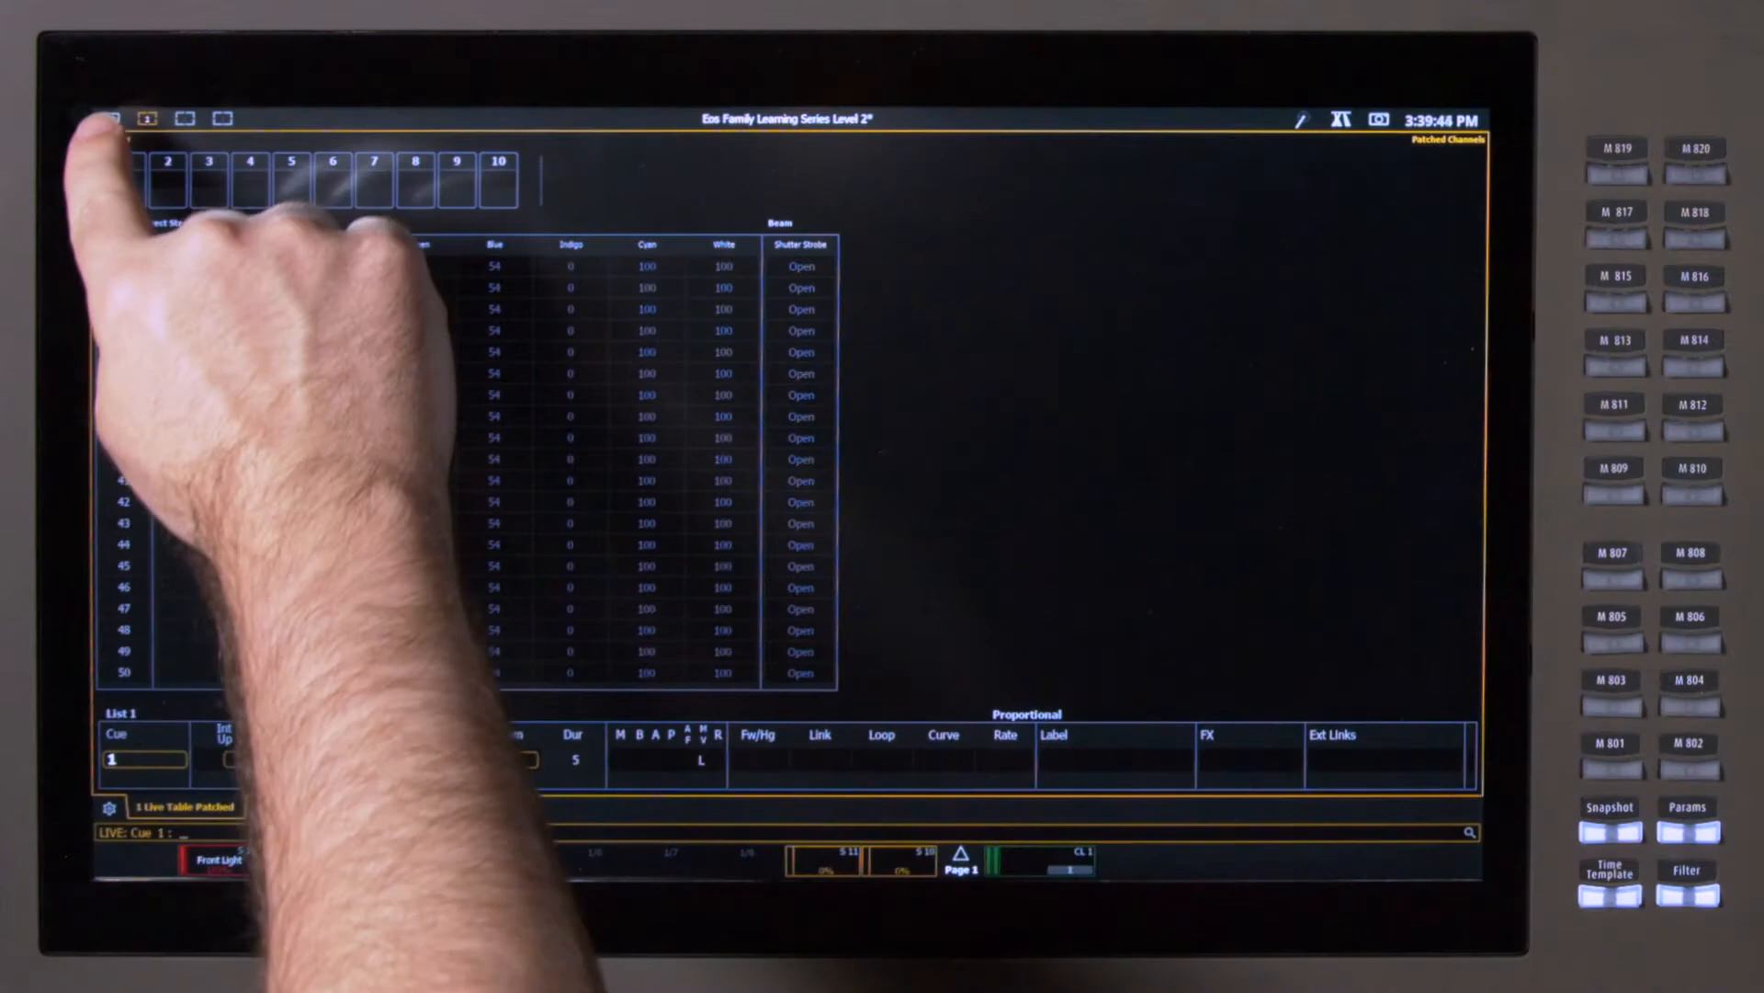
Split the screen 2x2, keeping the live table top-left with three empty frames
left_click(111, 119)
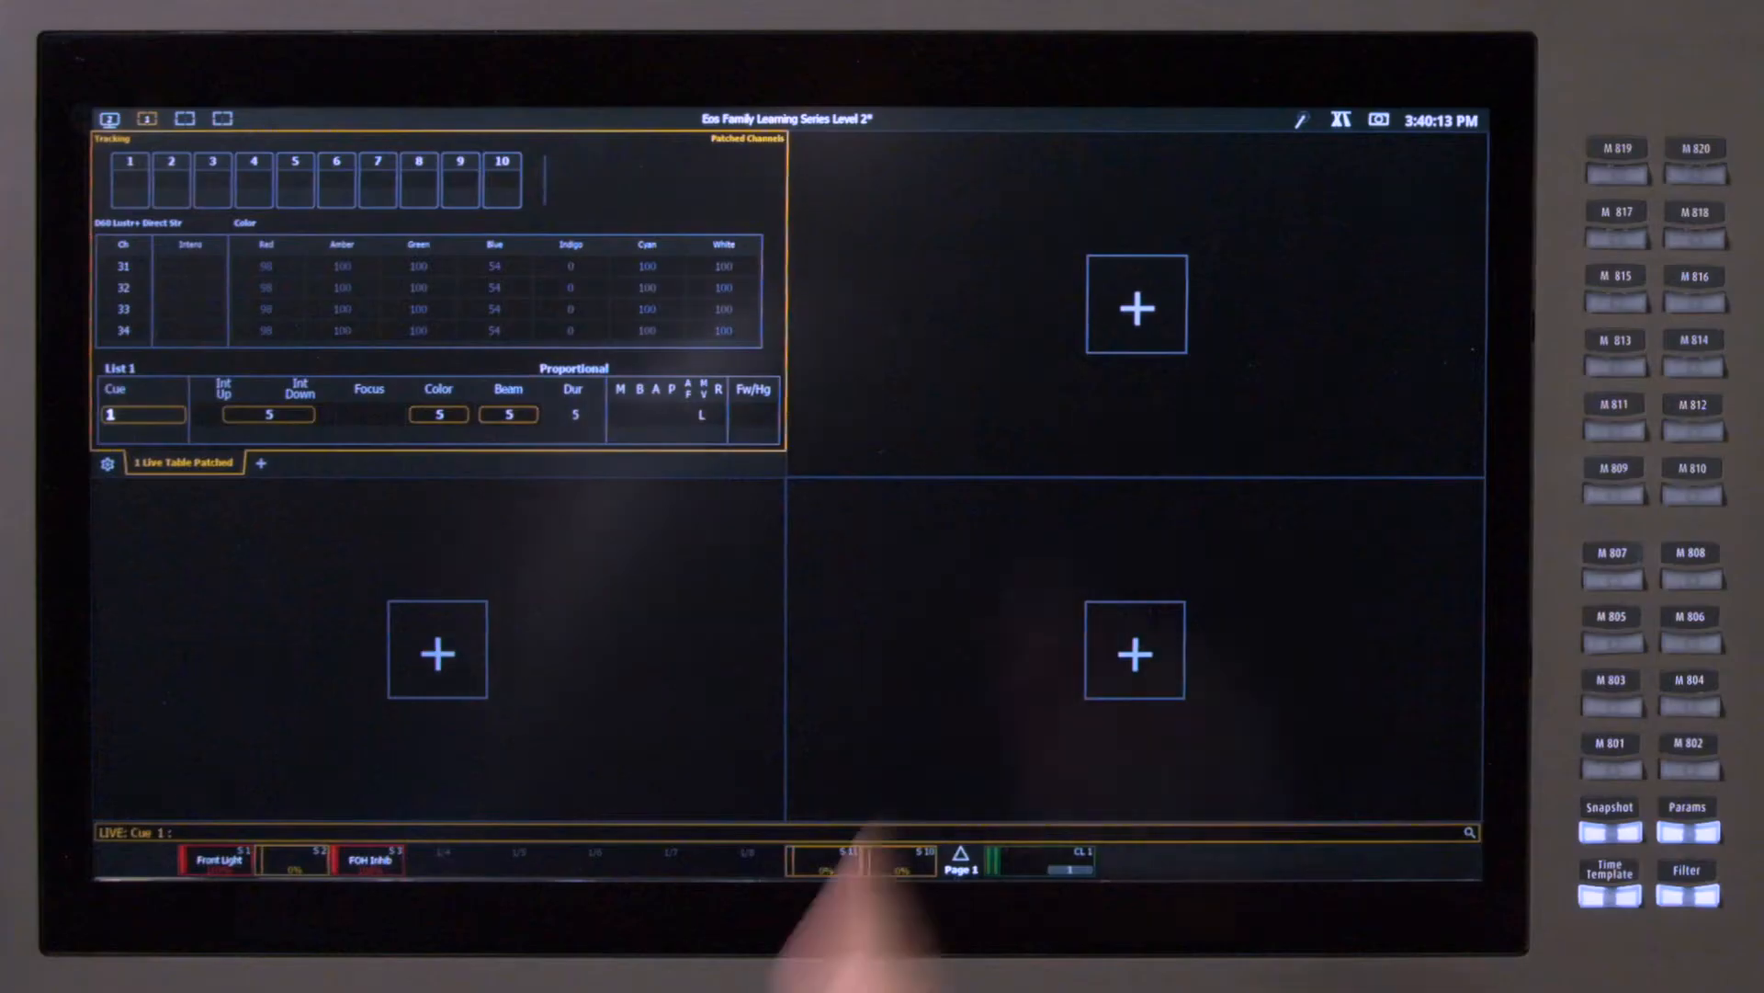
Reopen the monitor layout settings and select the Resize Frames tool
left_click(259, 463)
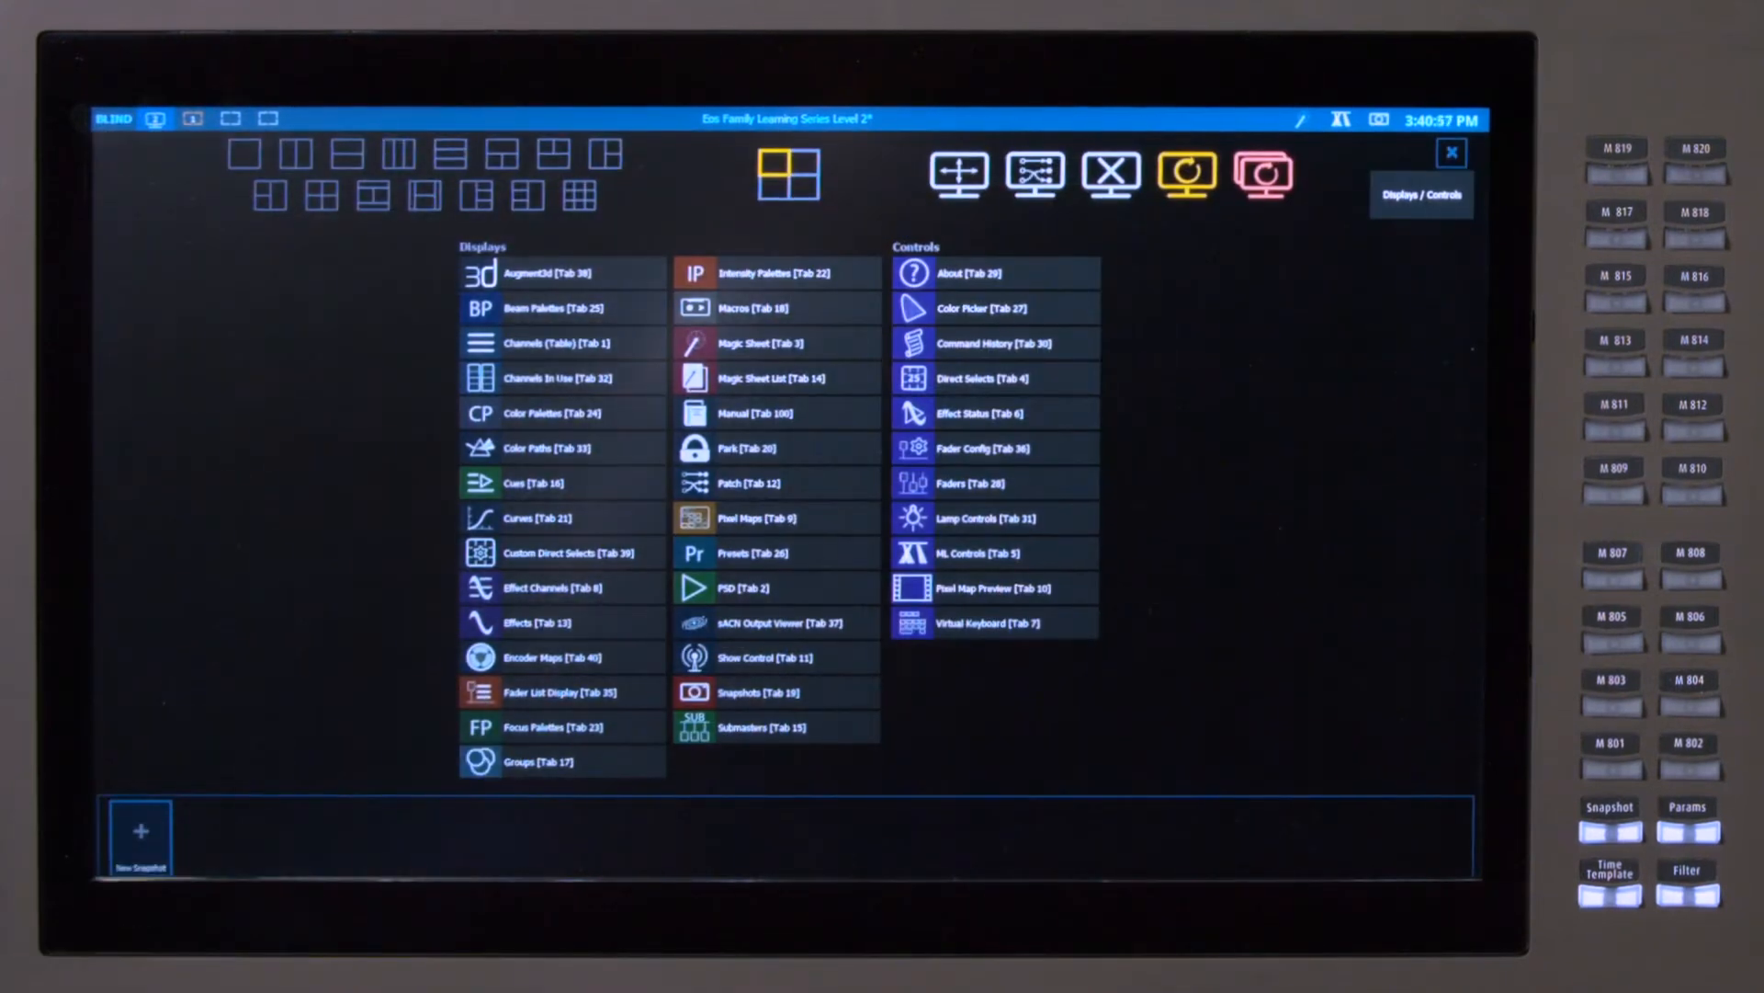
left_click(958, 174)
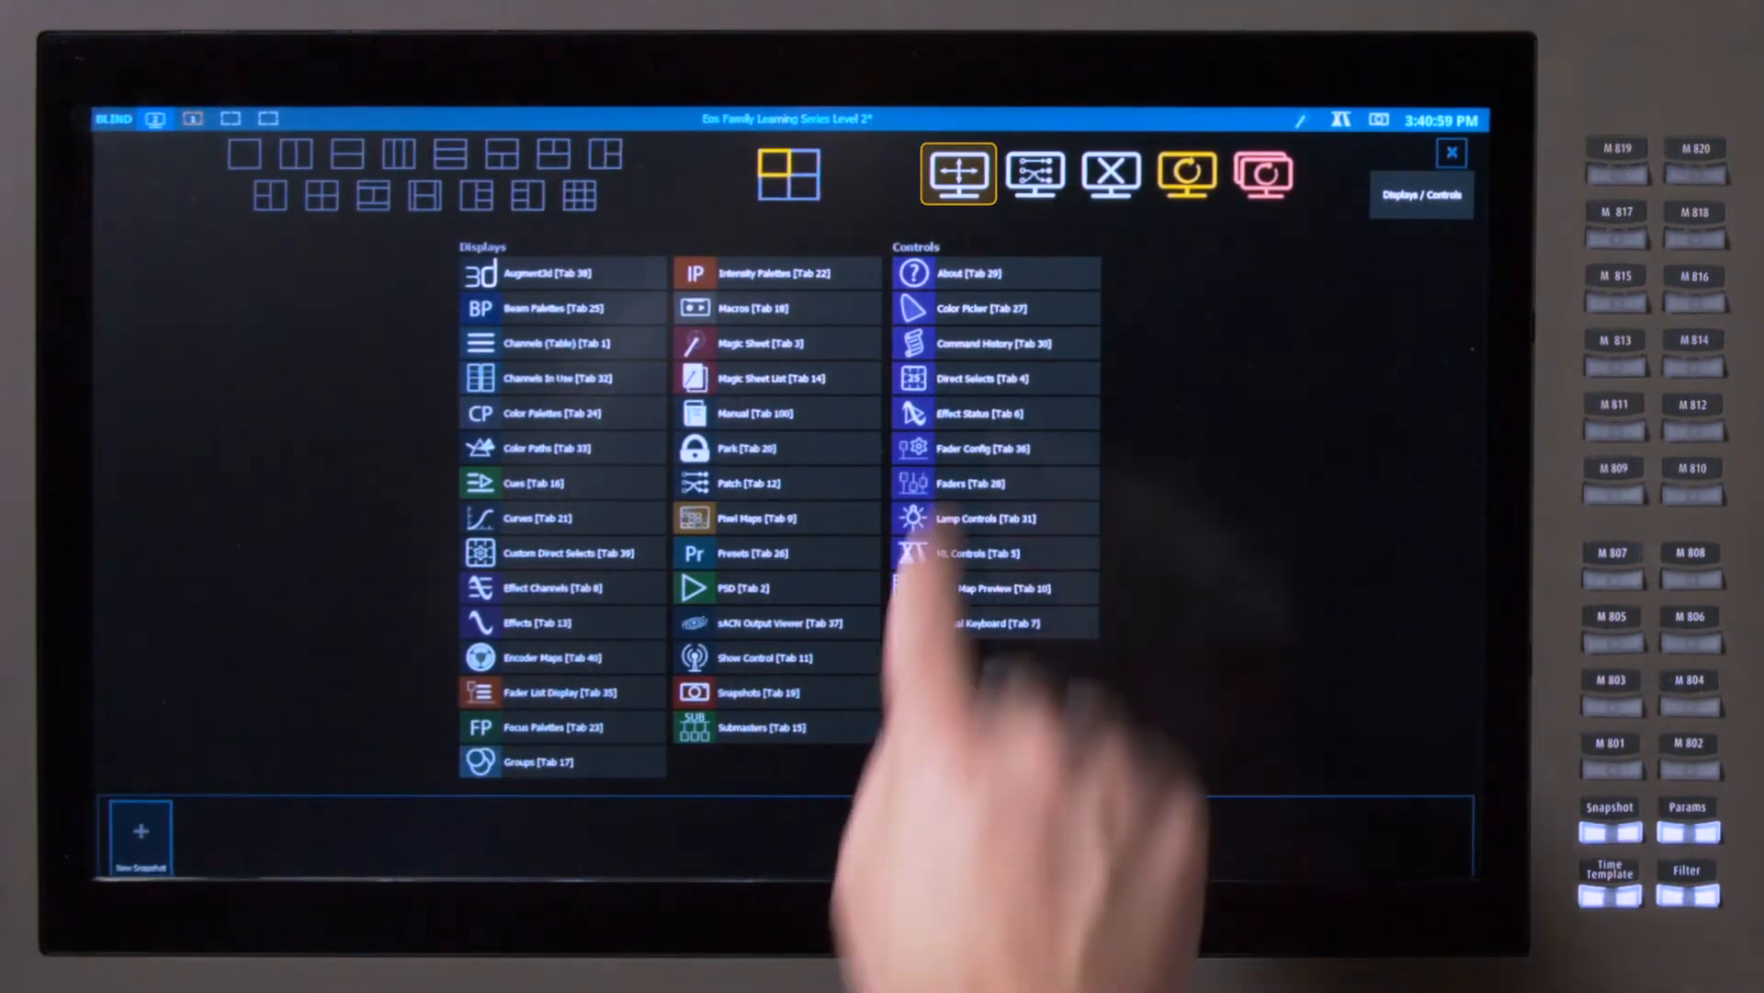